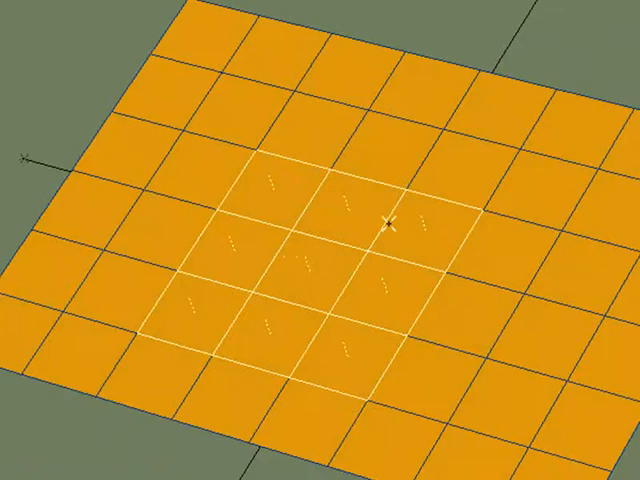
pyautogui.moveTo(257, 150)
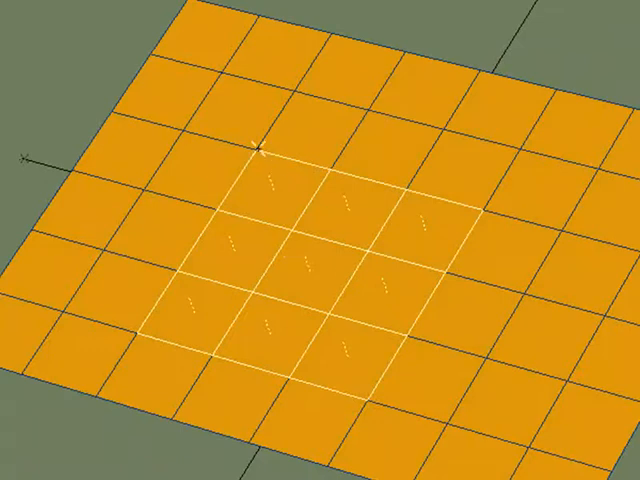
pyautogui.moveTo(270, 167)
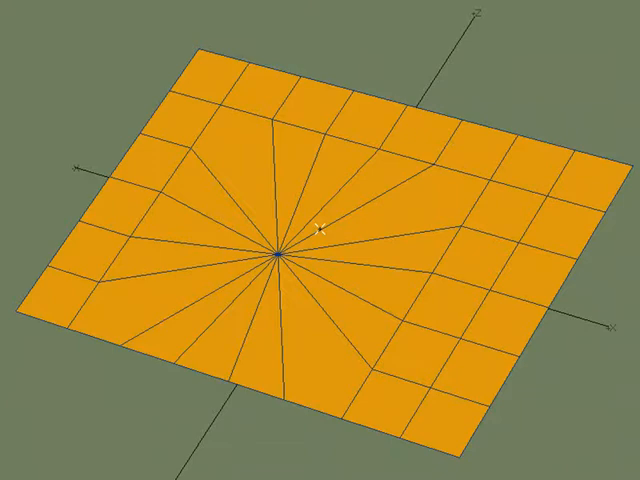
pyautogui.moveTo(318, 228)
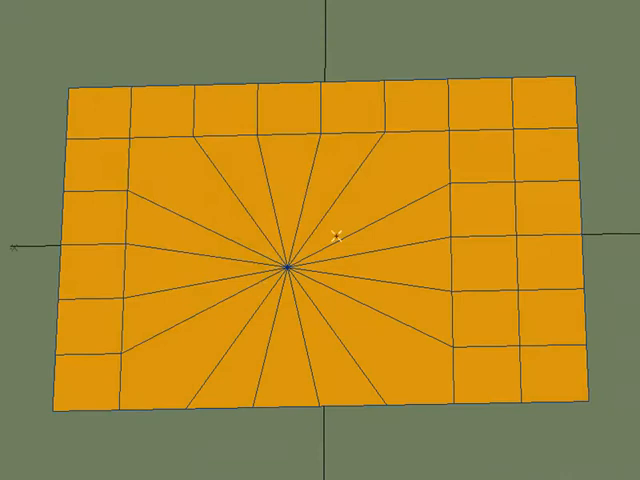
pyautogui.moveTo(197, 253)
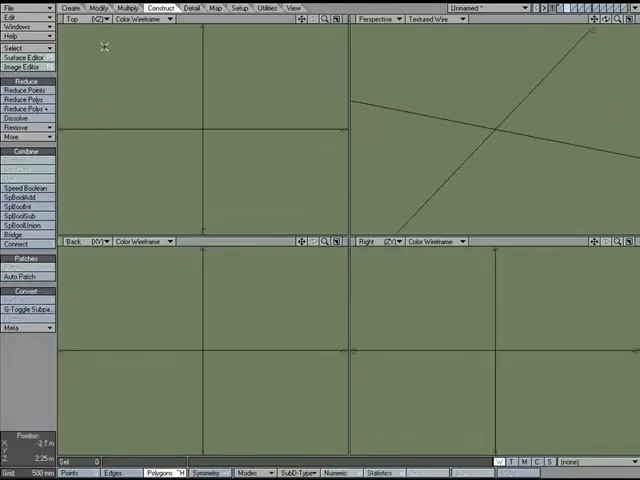
# Create an upright eight-sided disc cylinder in the Top view
pyautogui.click(71, 8)
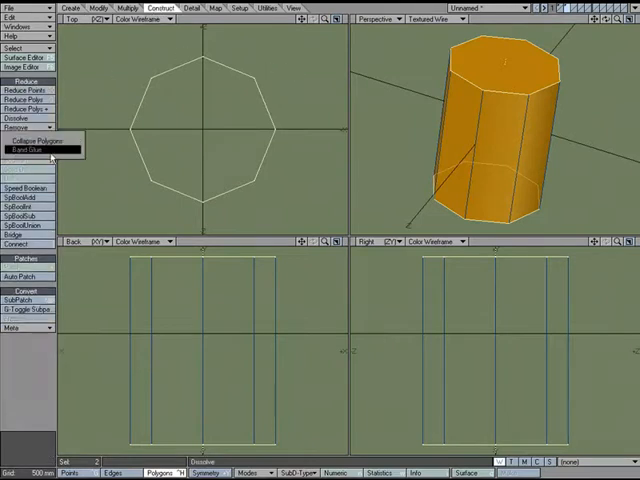
pyautogui.click(38, 149)
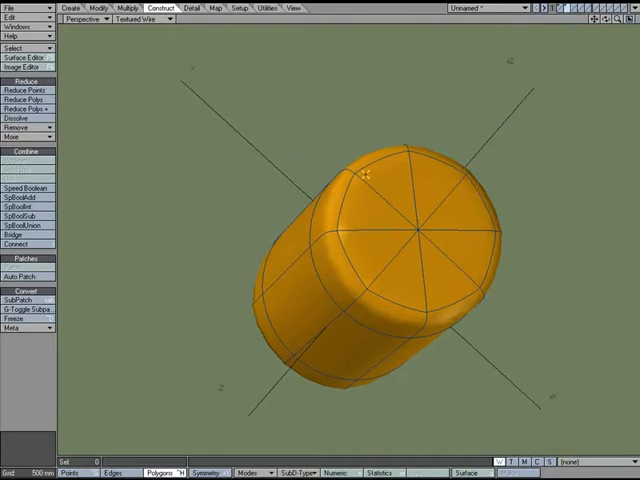
pyautogui.moveTo(413, 220)
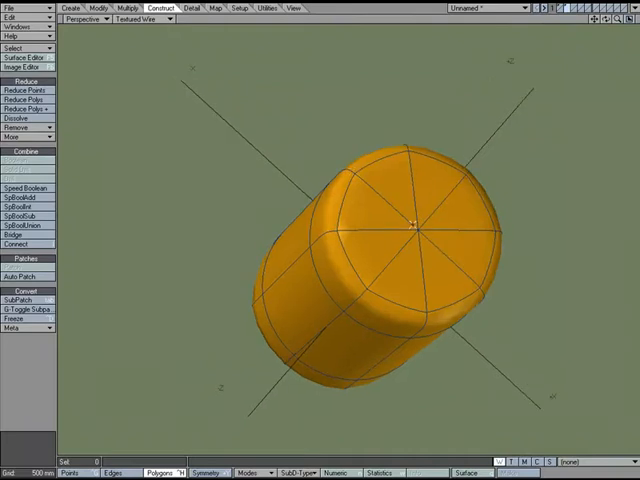